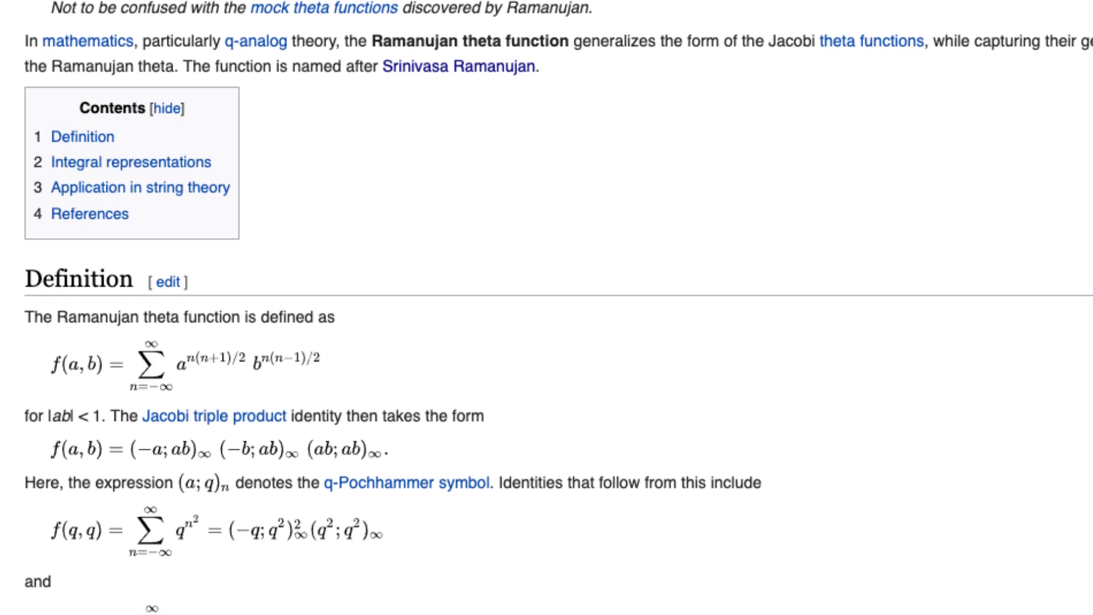
Scroll down the Ramanujan theta function article before the Horizon trailer begins
scroll("down", 3)
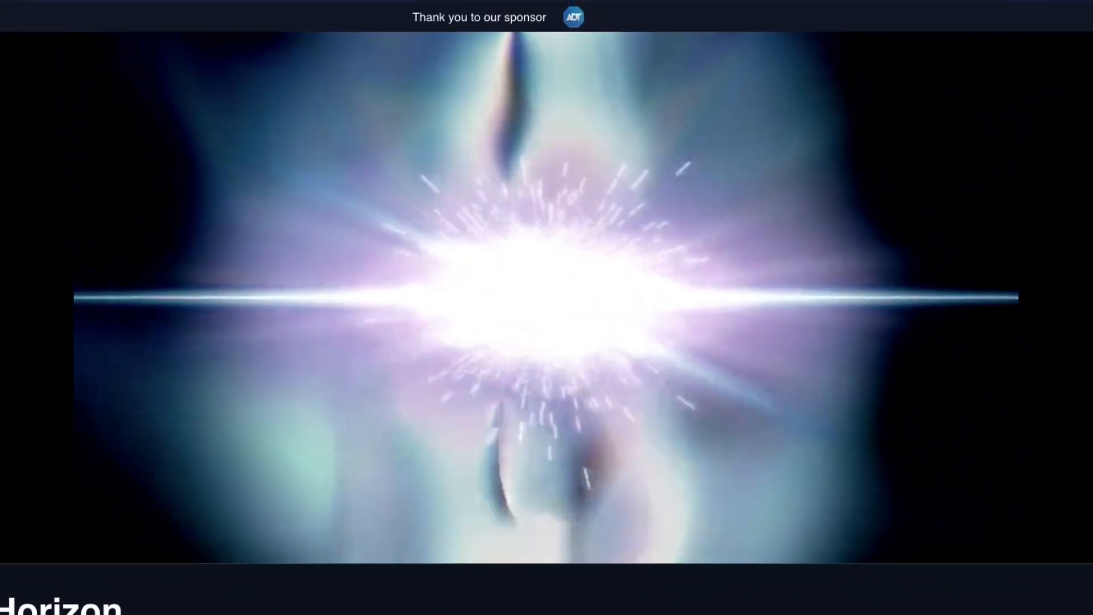
Scroll the home rows and Artificial Intelligence collection down to reach the Horizon series
scroll("up", 3)
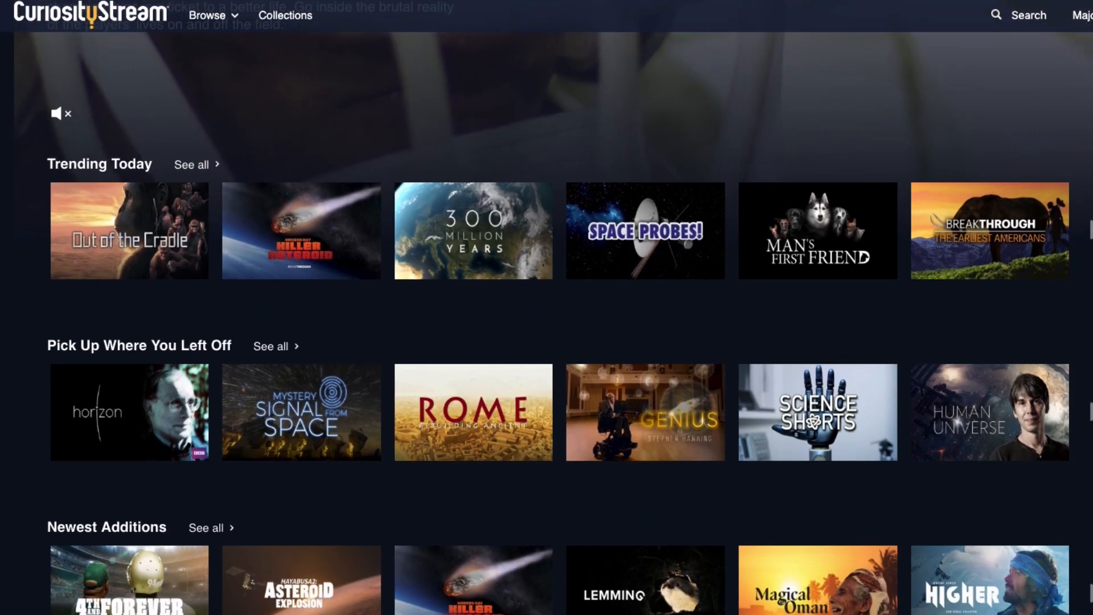
scroll("down", 3)
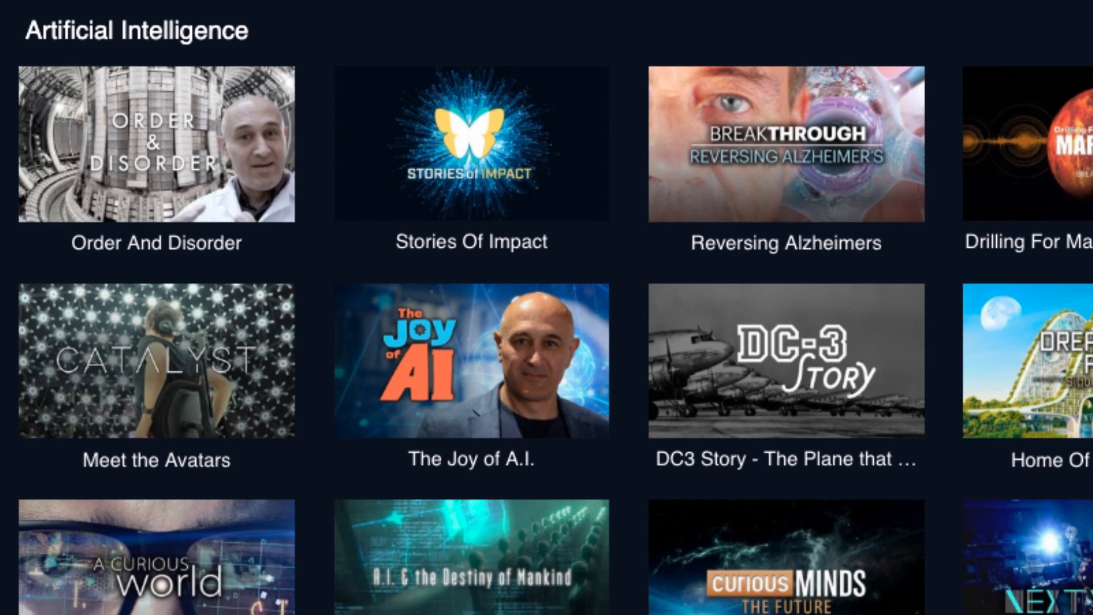
scroll("down", 3)
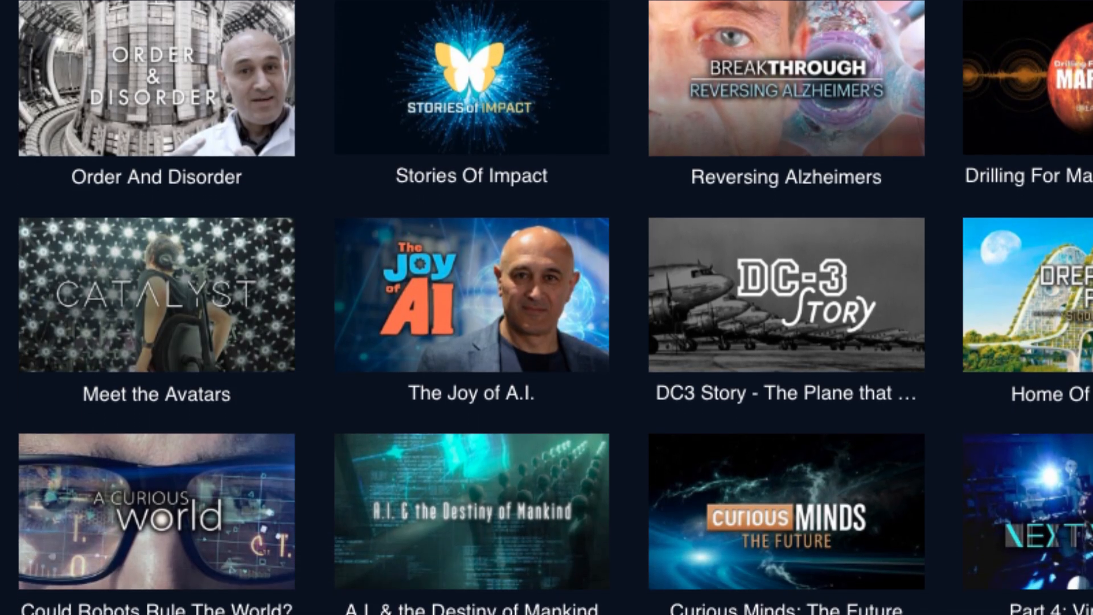
scroll("down", 3)
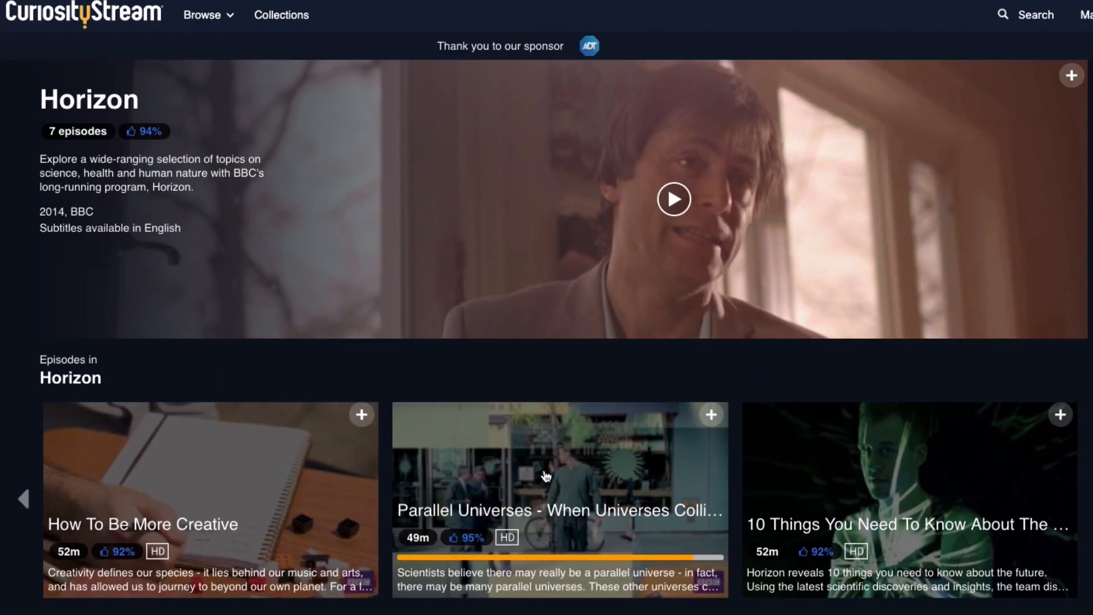
Browse the catalogue and scroll through the Science, Technology, Nature, Society and Lifestyle rows
left_click(673, 198)
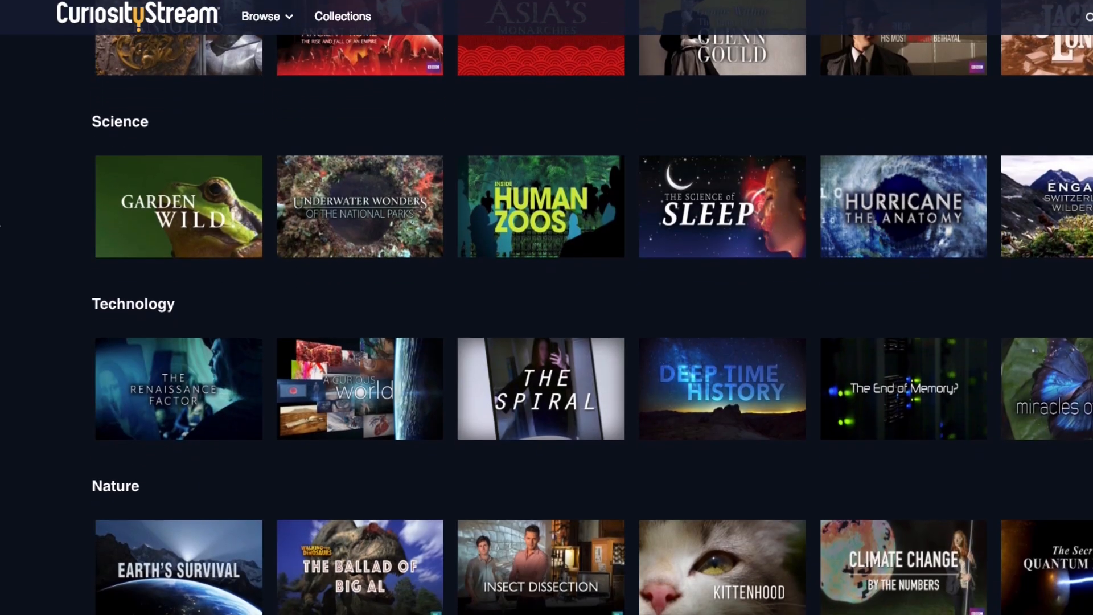
scroll("down", 3)
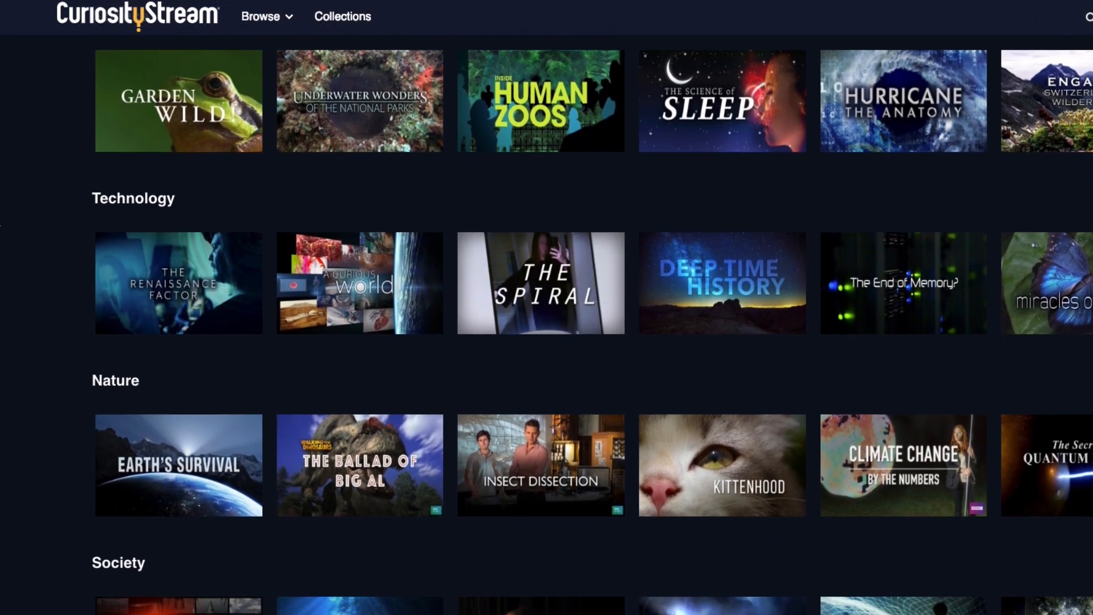
scroll("down", 3)
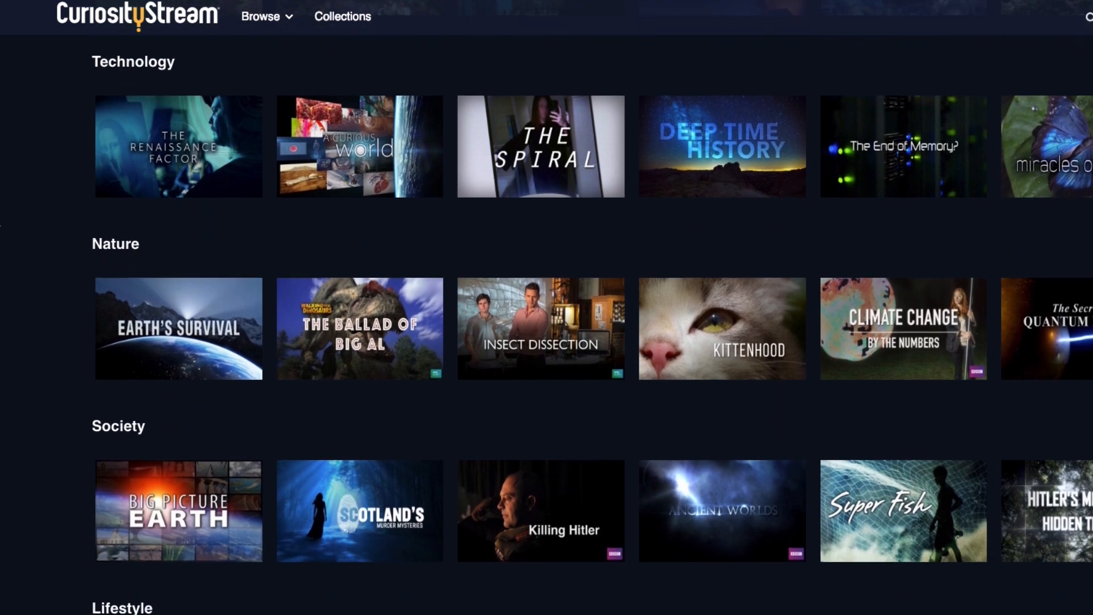
scroll("down", 3)
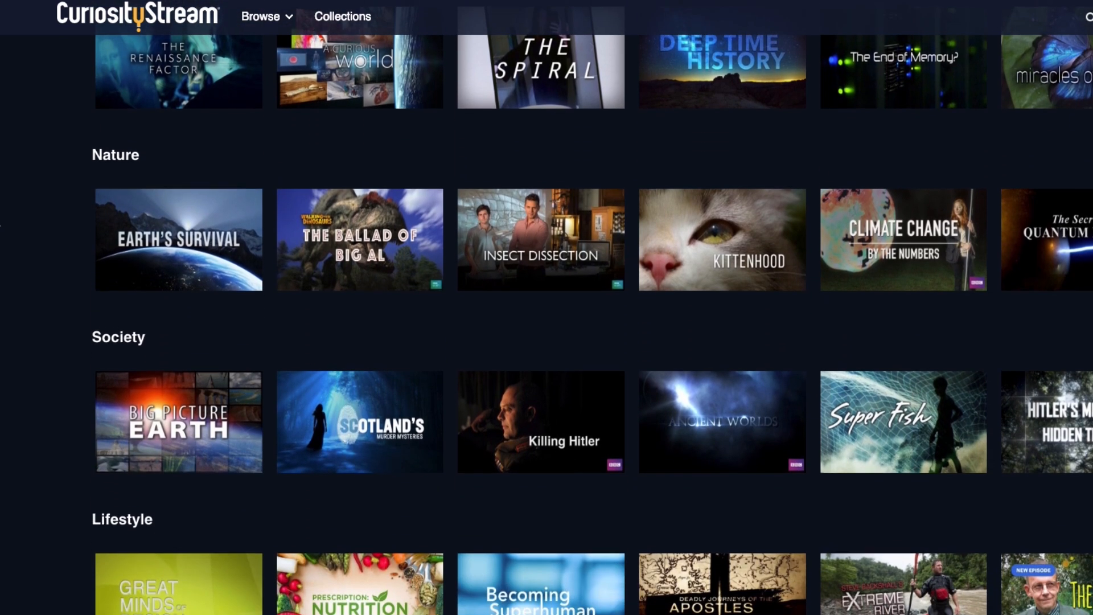
scroll("down", 3)
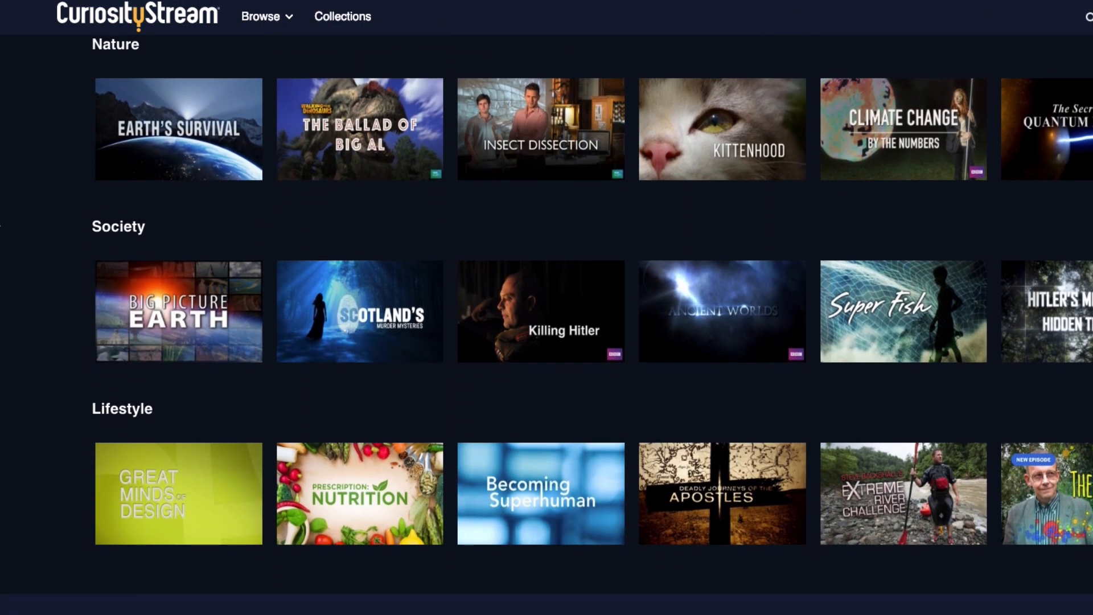